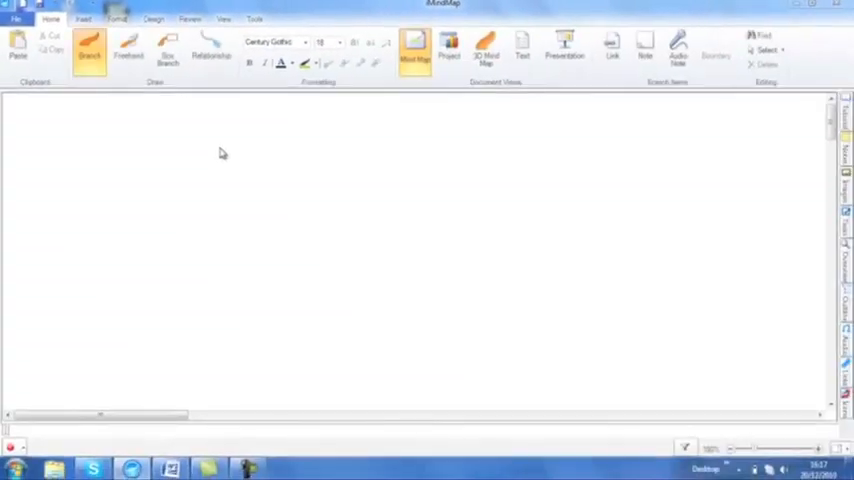
# Create a central idea using the framed green-checkmark image, labelled 'iMindMap'.
pyautogui.click(416, 50)
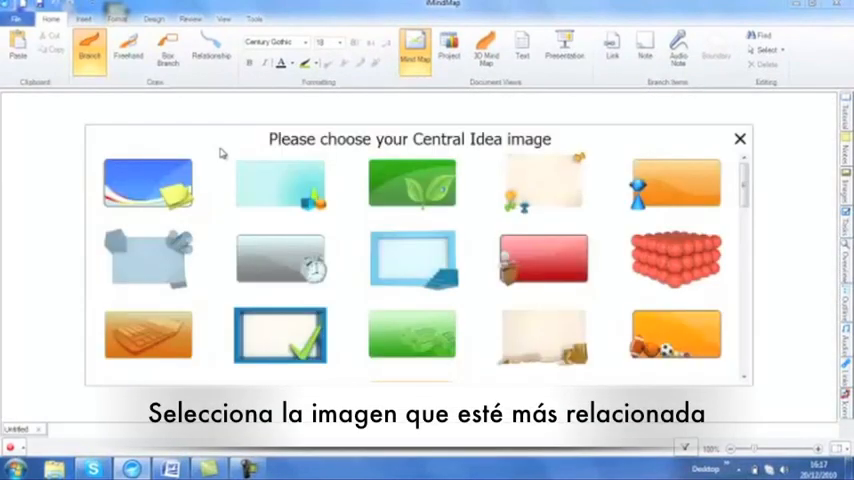
pyautogui.moveTo(328, 228)
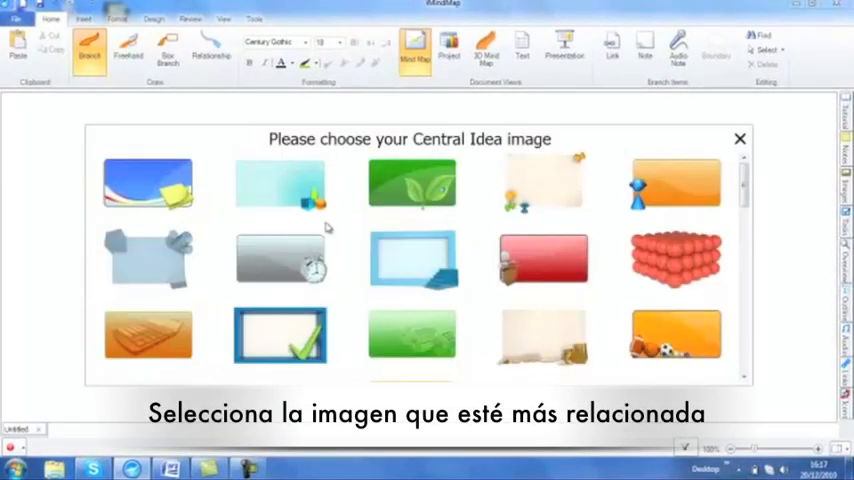
pyautogui.scroll(-3)
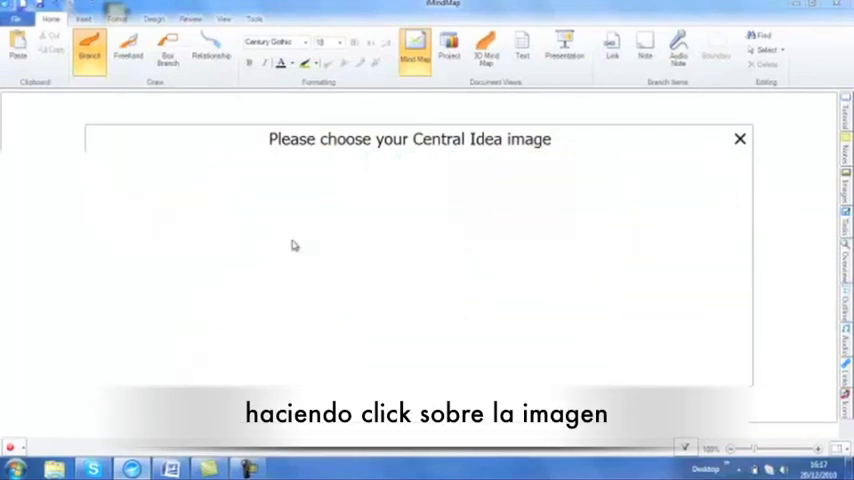
pyautogui.click(474, 280)
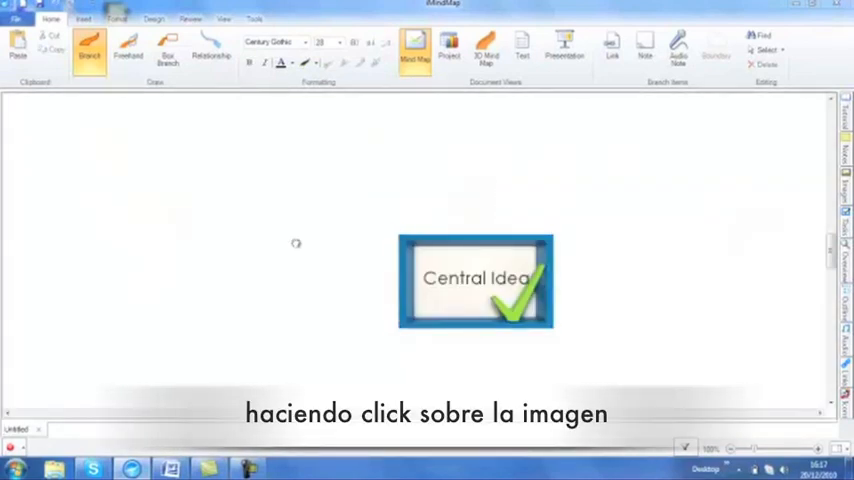
pyautogui.click(476, 278)
pyautogui.write('iMindMap')
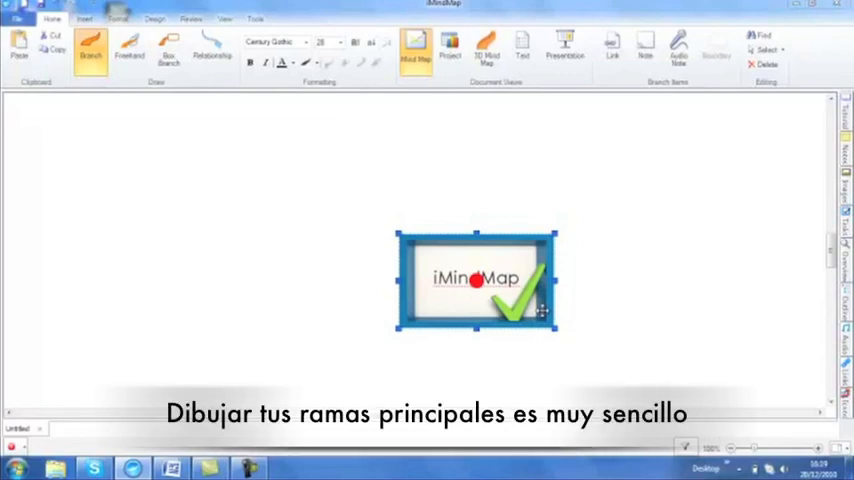
pyautogui.moveTo(470, 276)
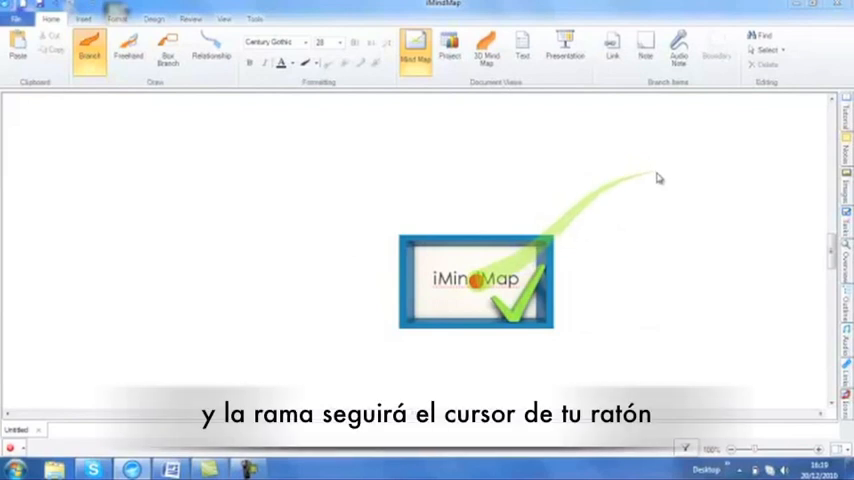
pyautogui.moveTo(670, 180)
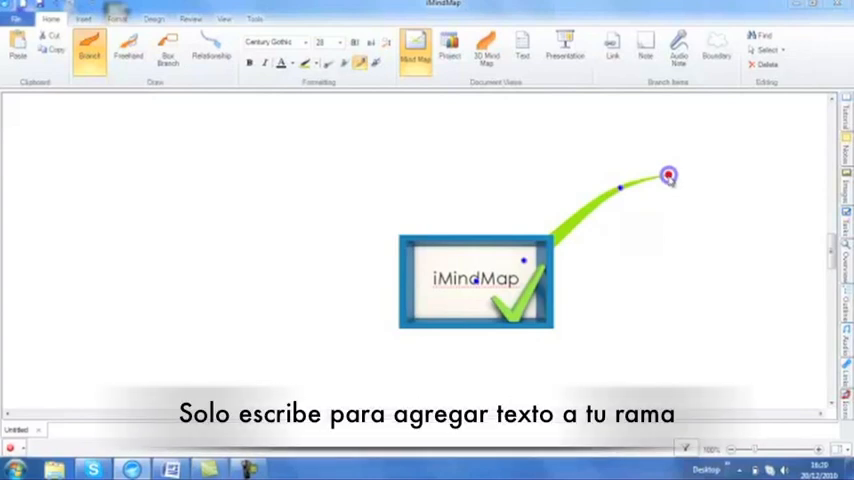
# Label the new main branch off the central idea 'Drawing'.
pyautogui.write('Drawing')
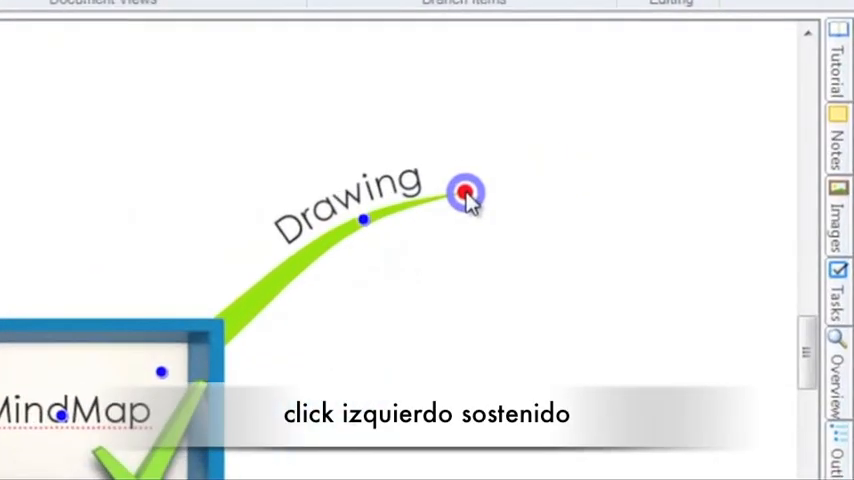
# Draw a sub-branch off the end of the Drawing branch and label it 'Branches'.
pyautogui.moveTo(466, 192); pyautogui.dragTo(640, 98)
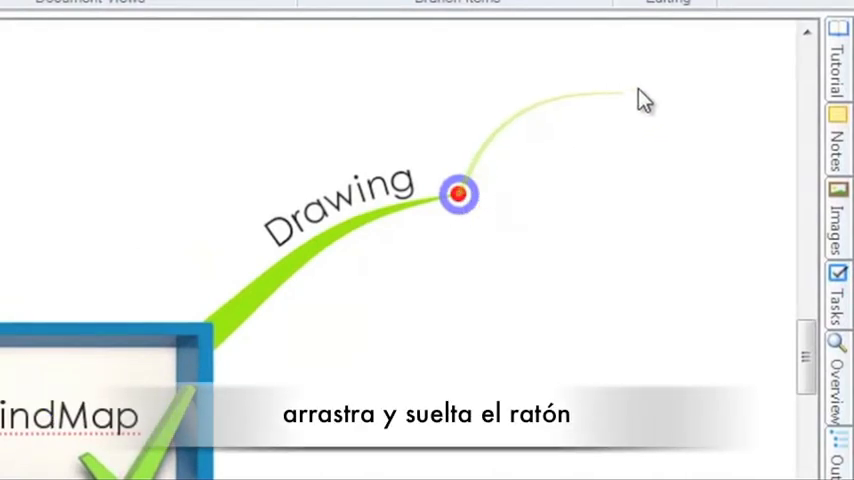
pyautogui.moveTo(460, 194); pyautogui.dragTo(648, 84)
pyautogui.write('Branches')
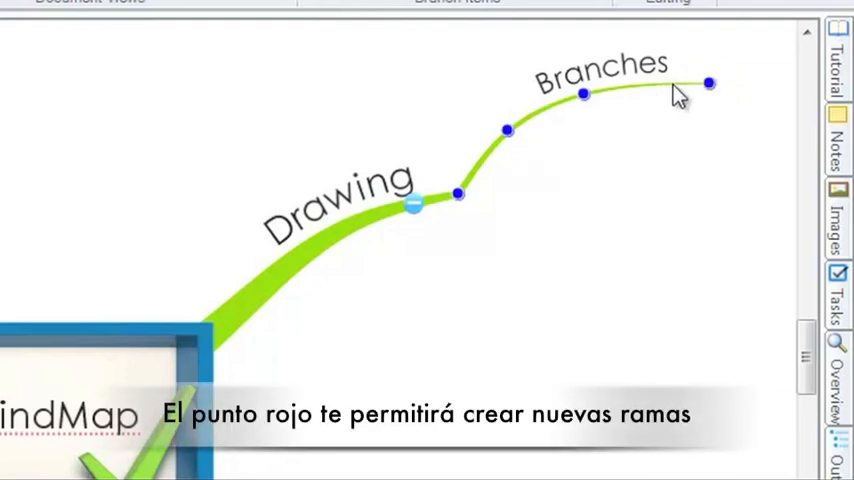
pyautogui.click(710, 84)
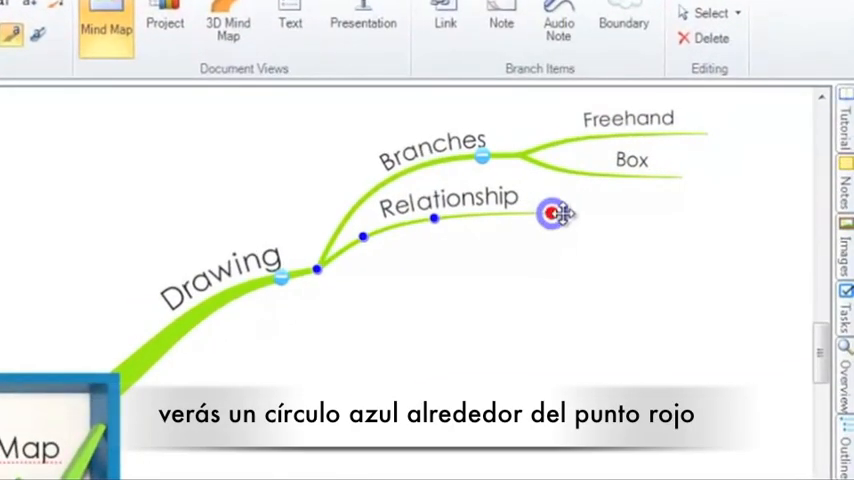
pyautogui.moveTo(552, 224)
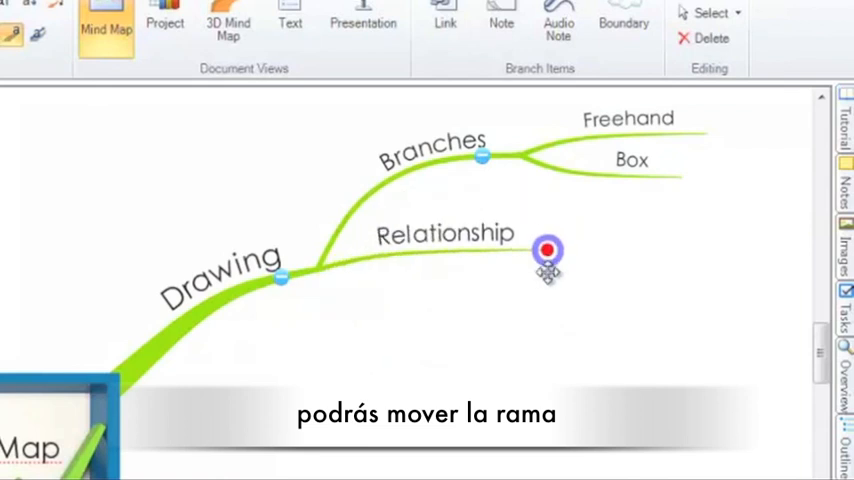
# Move the Relationship branch lower, adjust its length and bend its curve beneath Branches.
pyautogui.moveTo(548, 250); pyautogui.dragTo(556, 350)
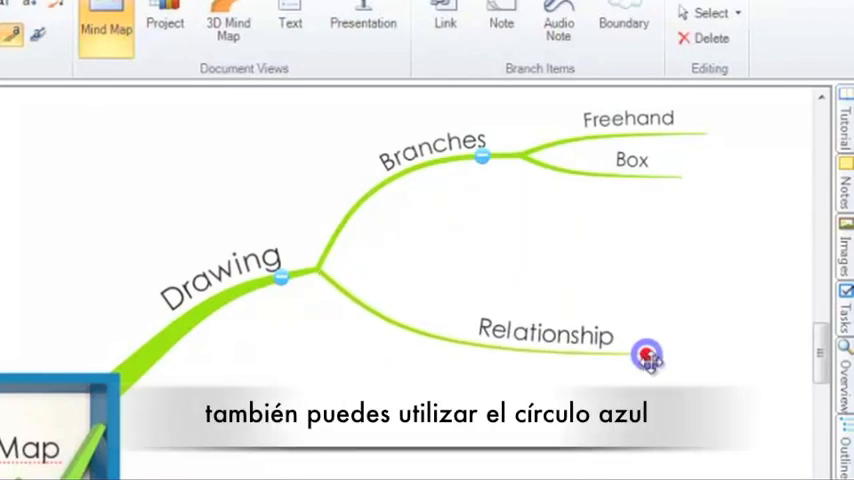
pyautogui.moveTo(648, 356); pyautogui.dragTo(480, 328)
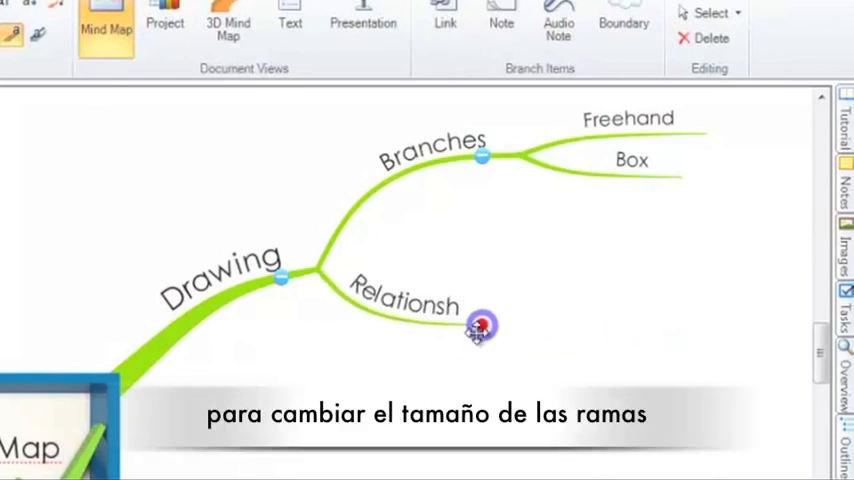
pyautogui.moveTo(480, 328); pyautogui.dragTo(568, 332)
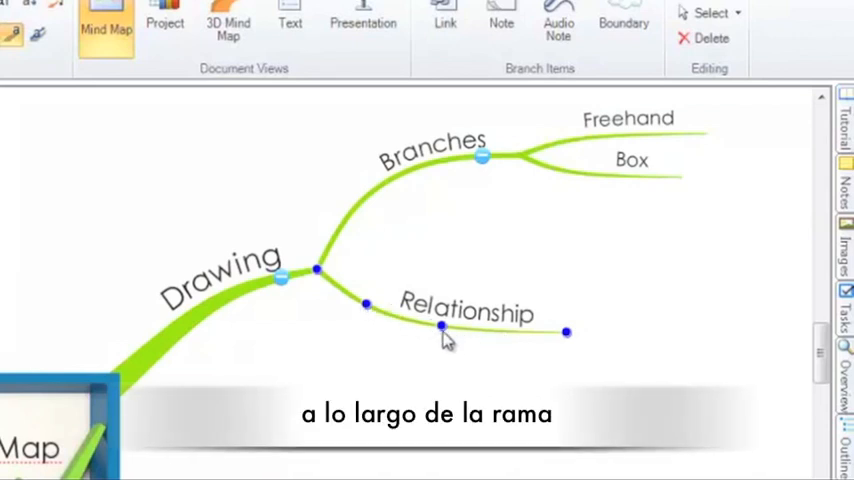
pyautogui.moveTo(444, 328); pyautogui.dragTo(444, 444)
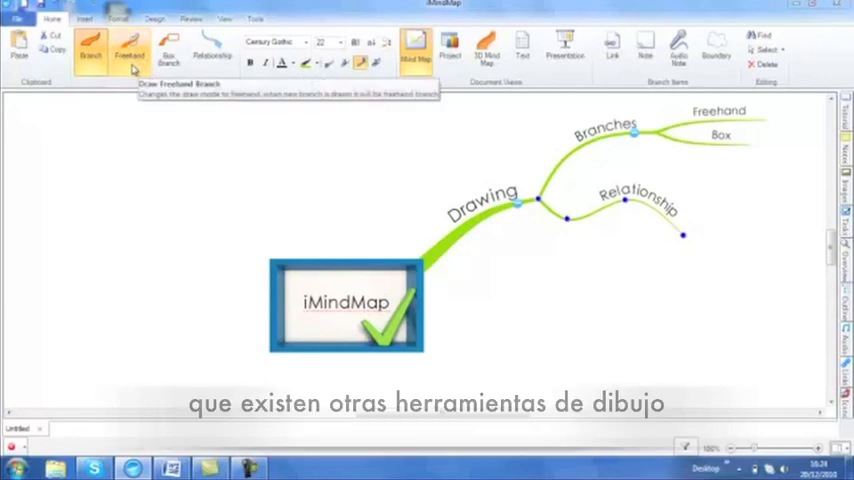
pyautogui.moveTo(90, 44)
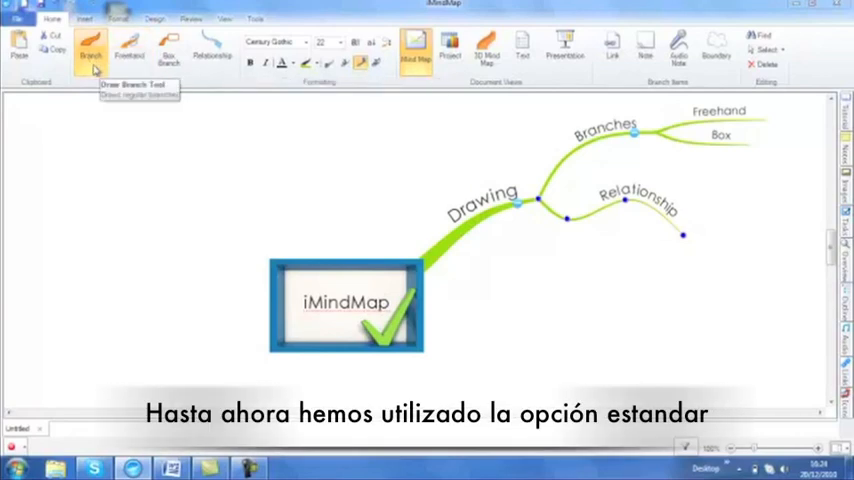
pyautogui.moveTo(128, 48)
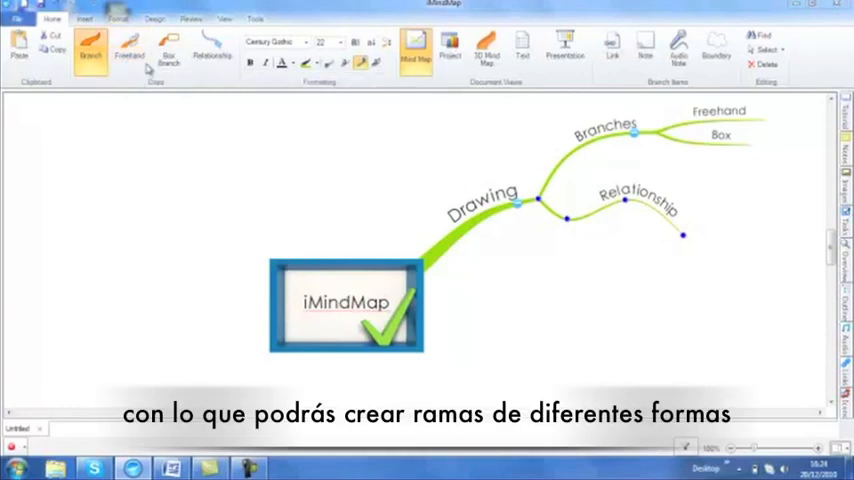
# Add a freehand branch and a box branch reading 'This is a box branch' off the central idea.
pyautogui.click(128, 50)
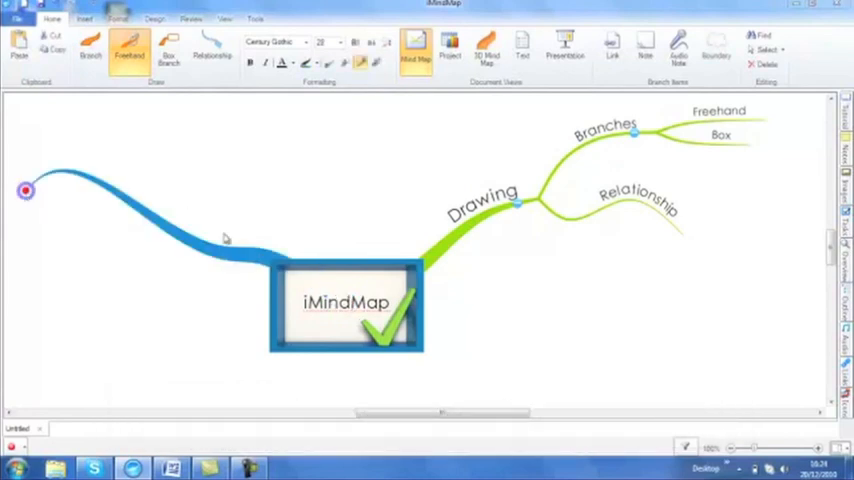
pyautogui.click(168, 50)
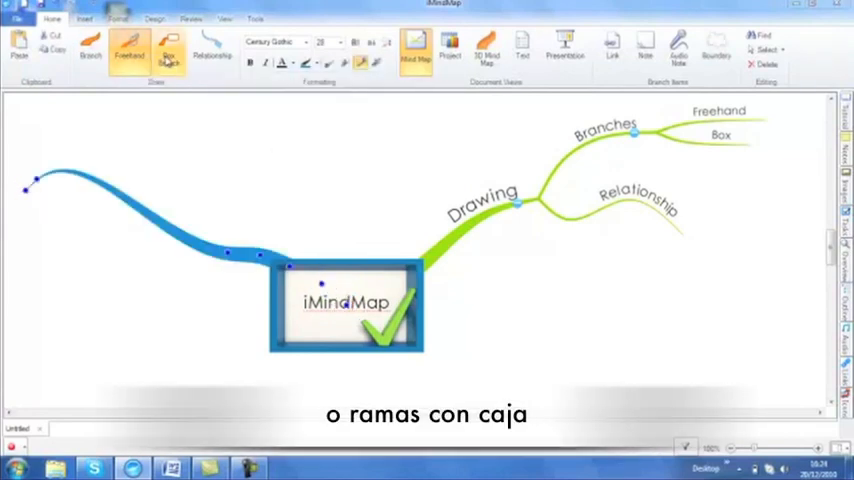
pyautogui.click(168, 52)
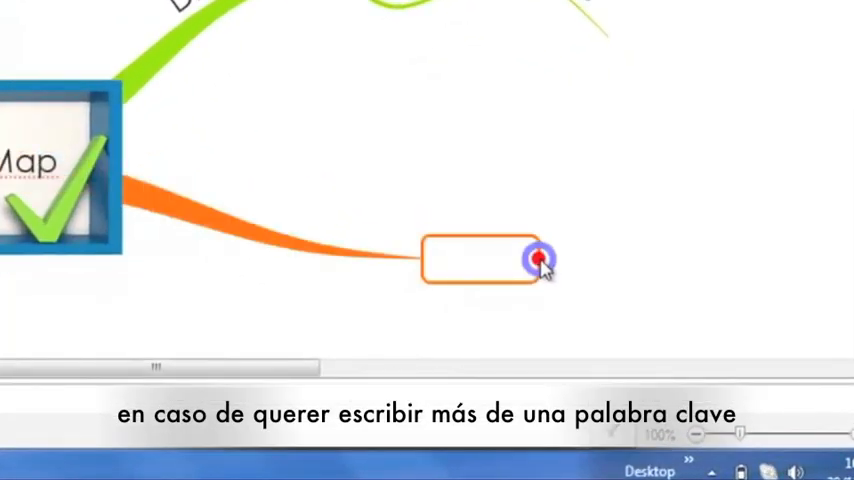
pyautogui.write('T is')
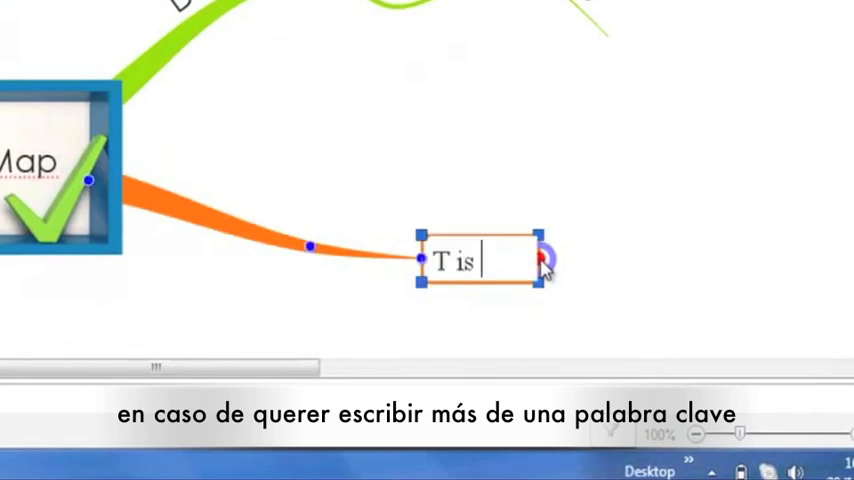
pyautogui.write('his is a')
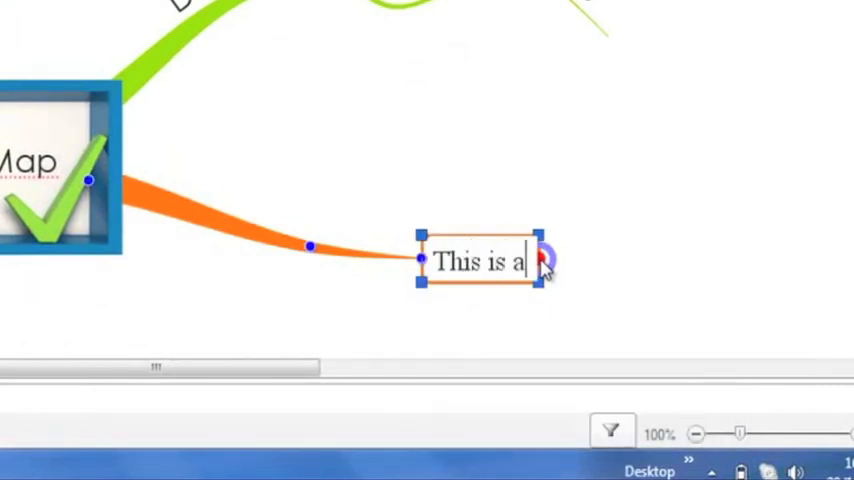
pyautogui.write('box branch')
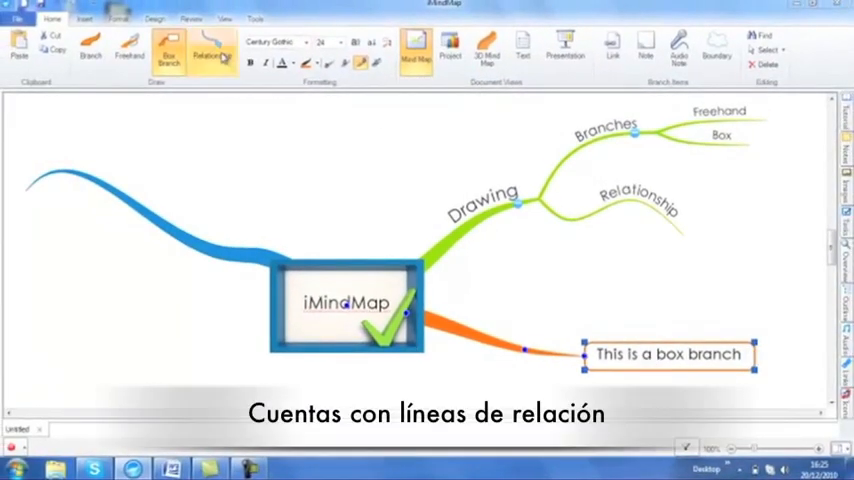
pyautogui.moveTo(210, 52)
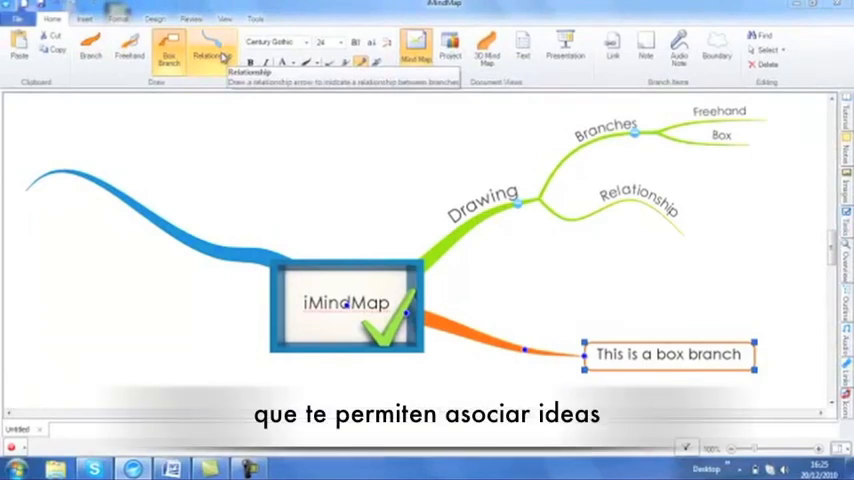
# Draw a dashed relationship line from the Relationship branch to the Box branch.
pyautogui.click(212, 52)
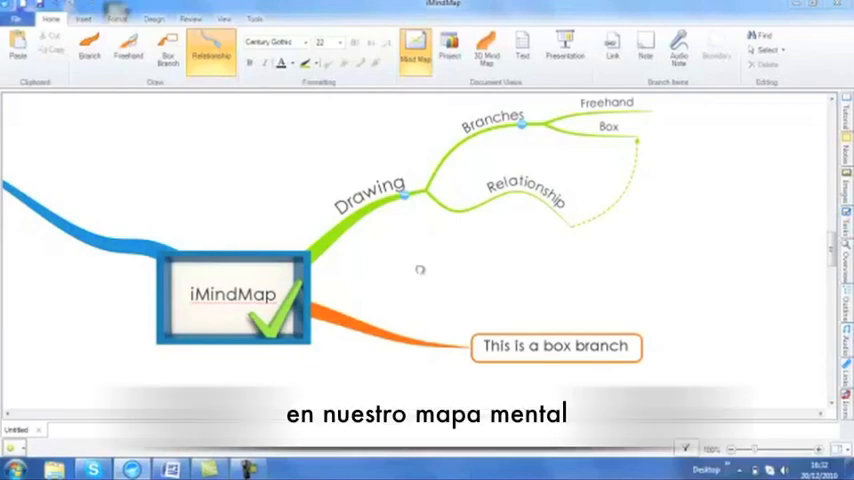
# Show the Images side panel from the Insert features.
pyautogui.click(400, 260)
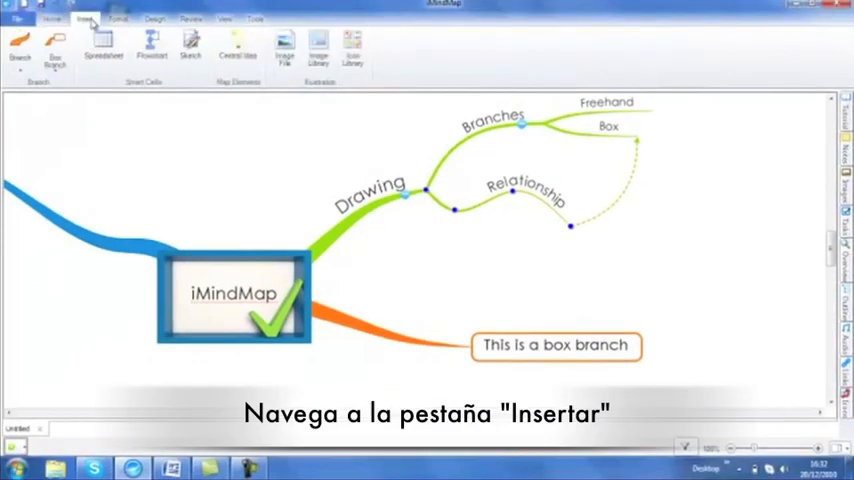
pyautogui.click(118, 18)
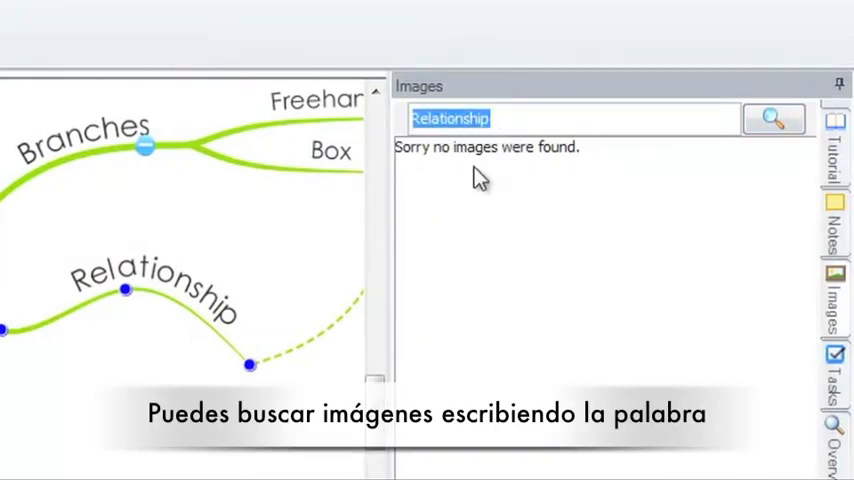
# Search the image library for 'Arrow' to find the dartboard picture.
pyautogui.write('Arrow')
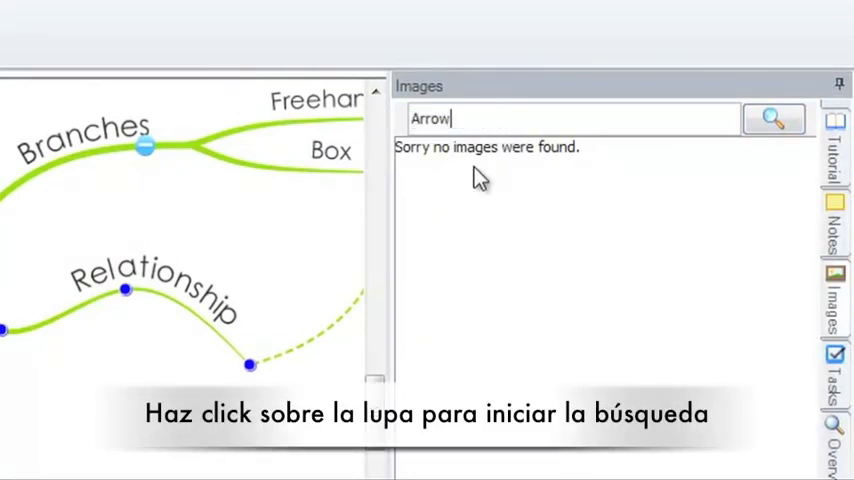
pyautogui.click(772, 120)
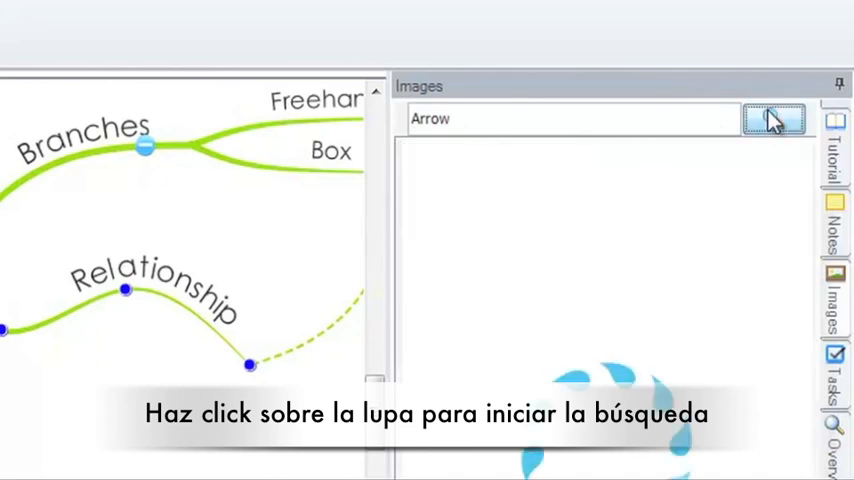
pyautogui.click(772, 120)
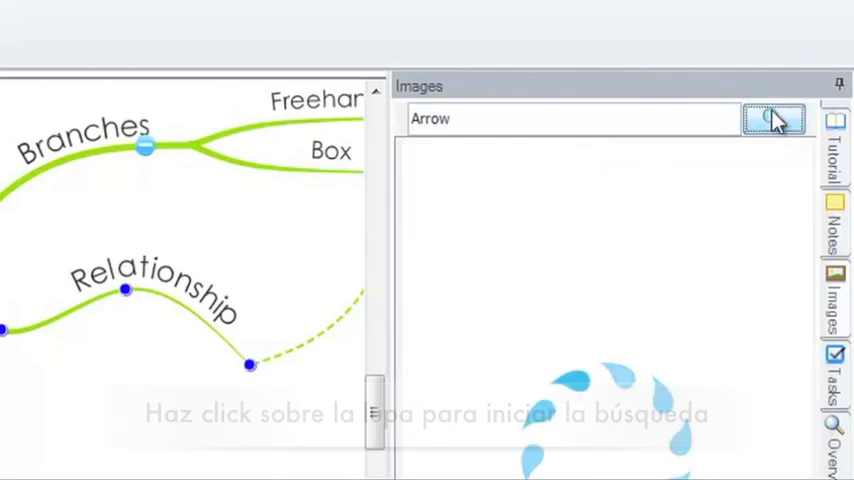
pyautogui.click(772, 120)
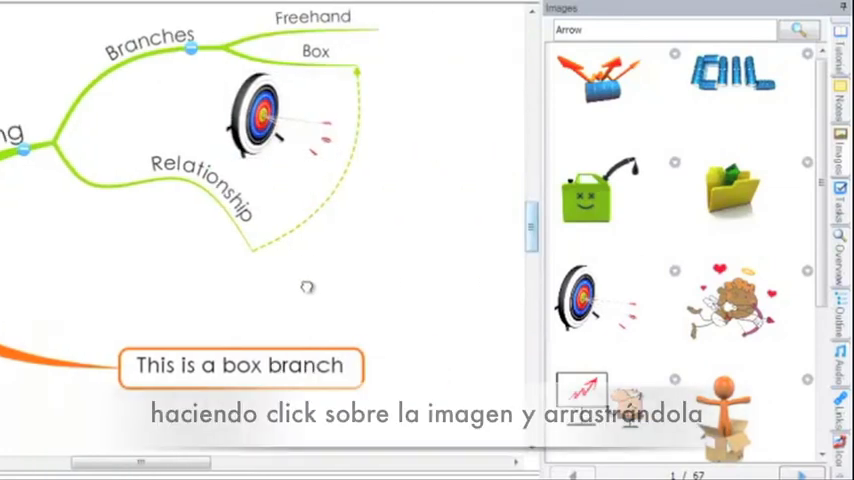
# Place the dartboard picture beside the Box branch, rotated slightly, shrunk and following the branch.
pyautogui.click(258, 120)
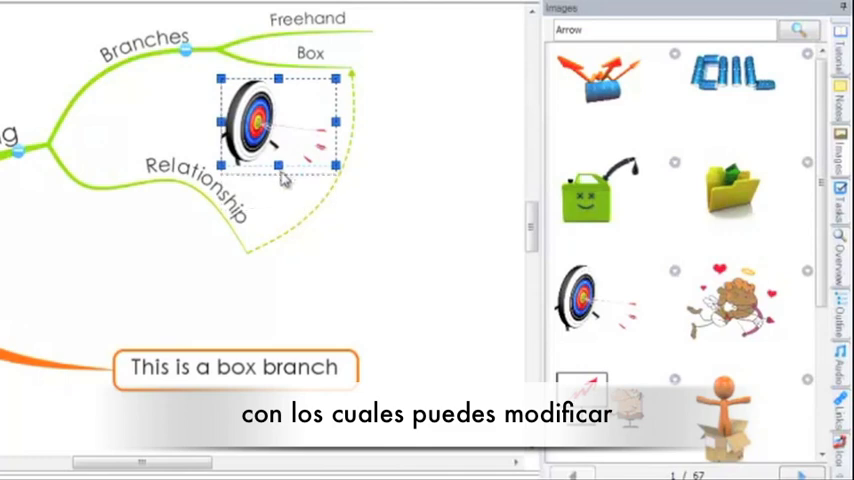
pyautogui.moveTo(278, 168); pyautogui.dragTo(278, 136)
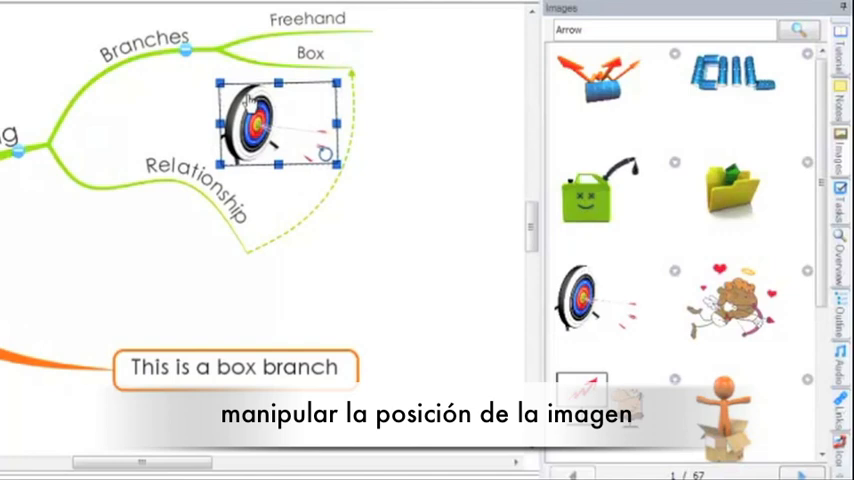
pyautogui.moveTo(256, 120); pyautogui.dragTo(304, 120)
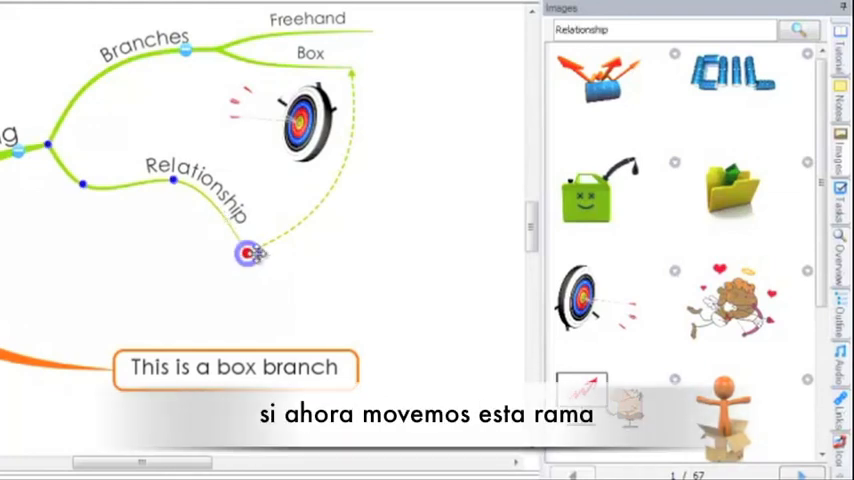
pyautogui.moveTo(248, 252); pyautogui.dragTo(222, 280)
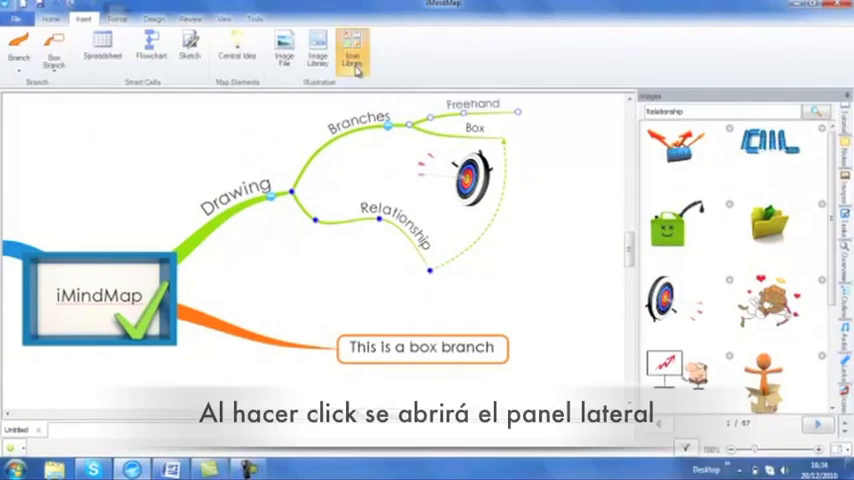
# Attach a yellow flag icon from the Flags group to the Freehand branch.
pyautogui.click(352, 50)
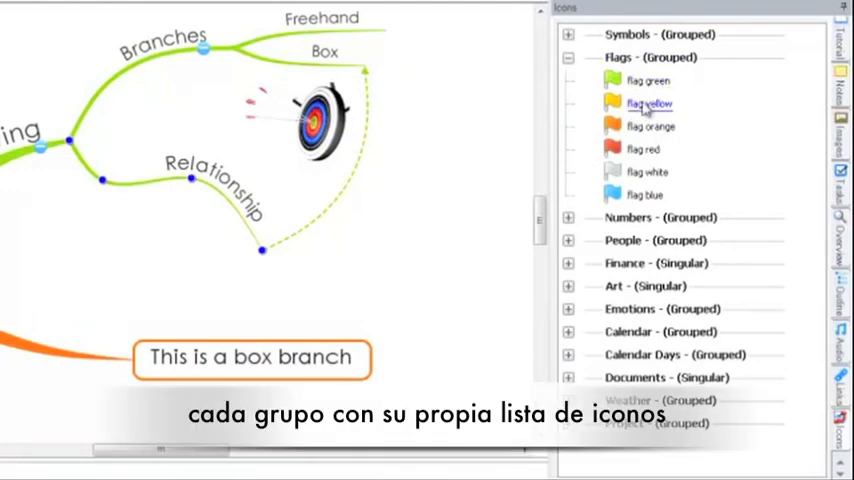
pyautogui.click(324, 52)
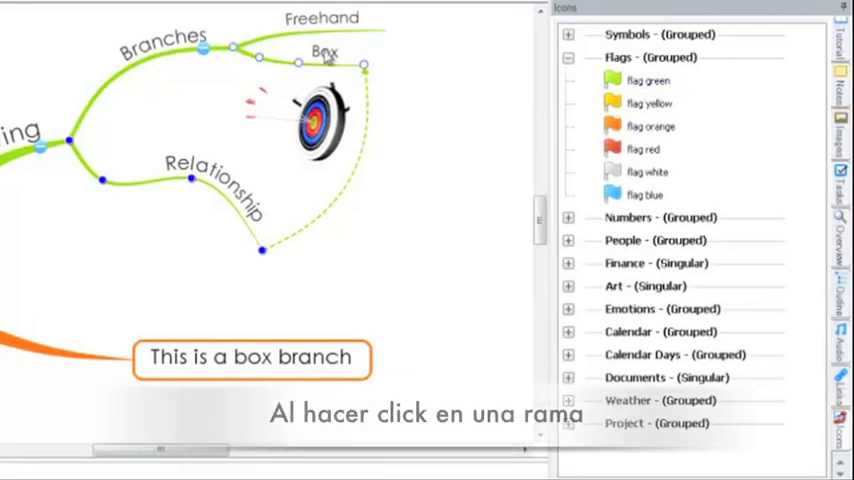
pyautogui.click(648, 80)
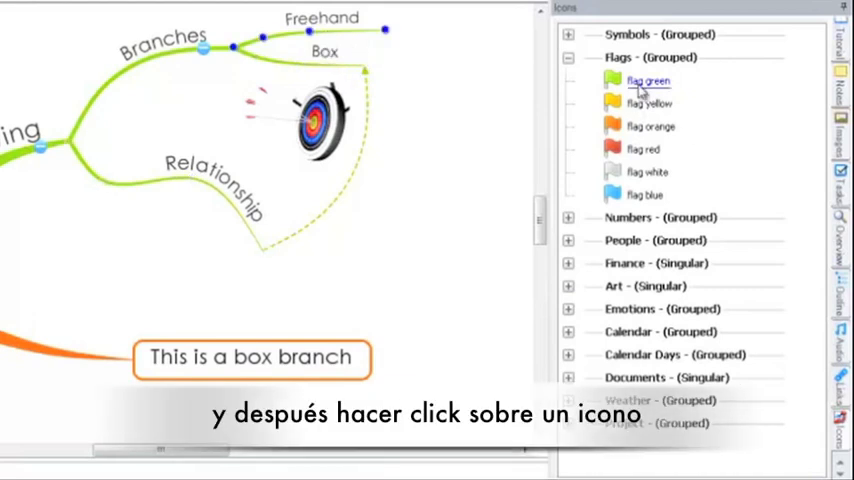
pyautogui.click(648, 80)
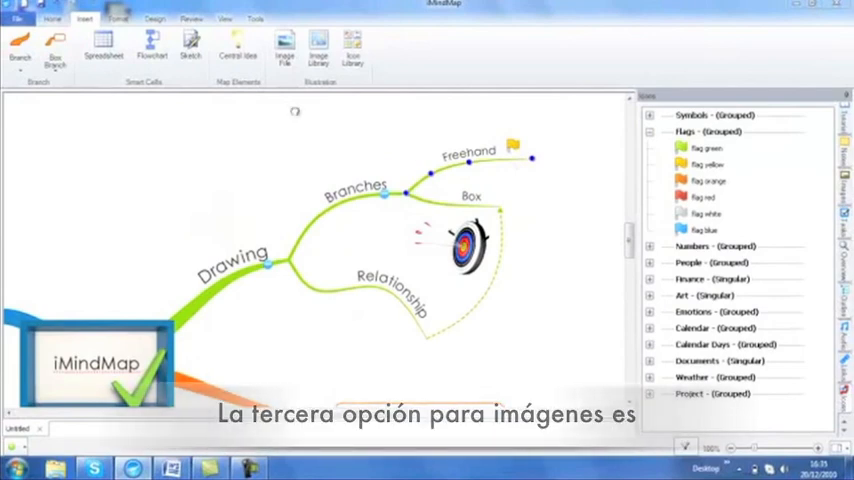
pyautogui.moveTo(284, 48)
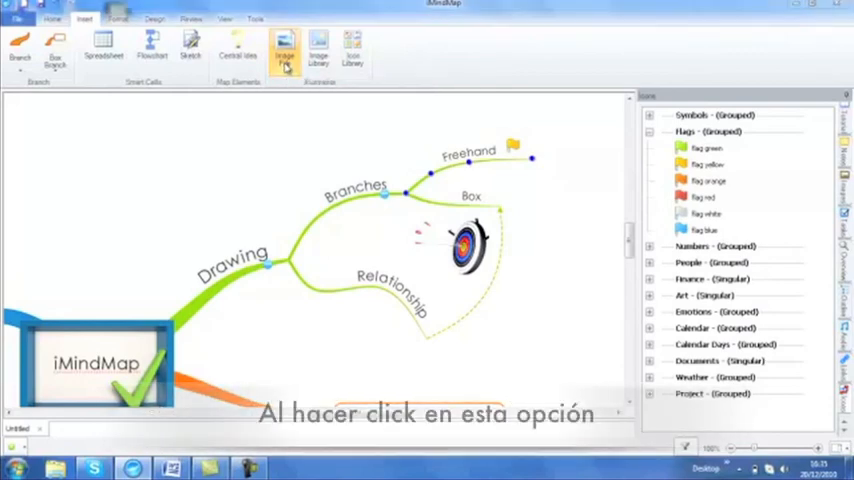
pyautogui.click(284, 48)
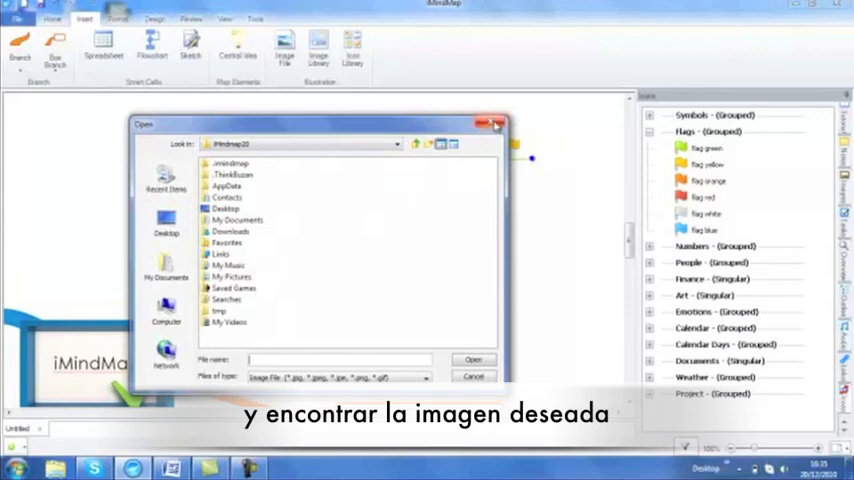
pyautogui.click(492, 122)
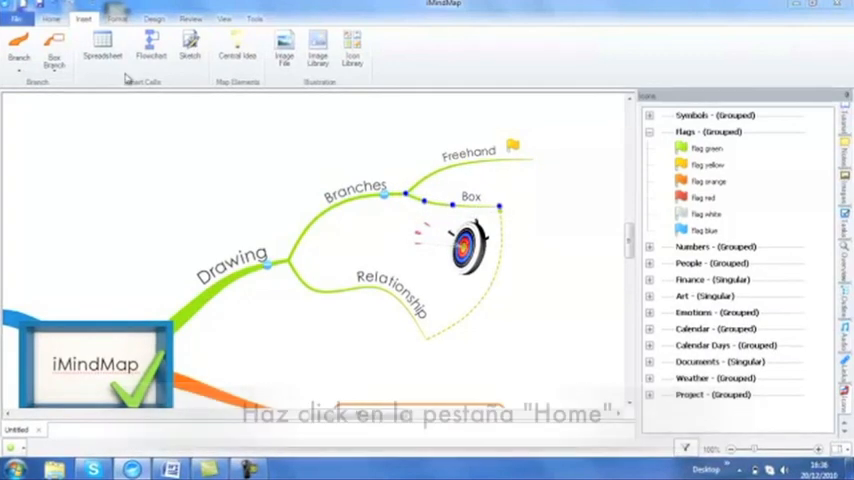
# Show the Notes side panel for the Box branch from the Home features.
pyautogui.click(52, 18)
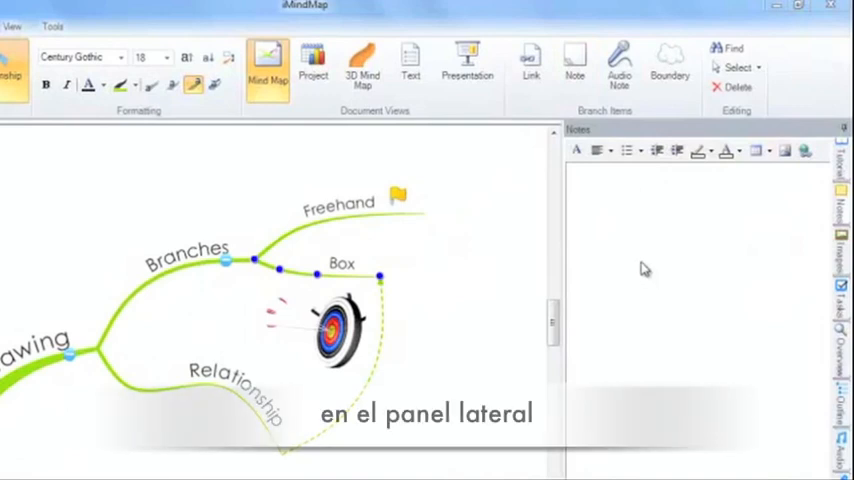
pyautogui.moveTo(620, 218)
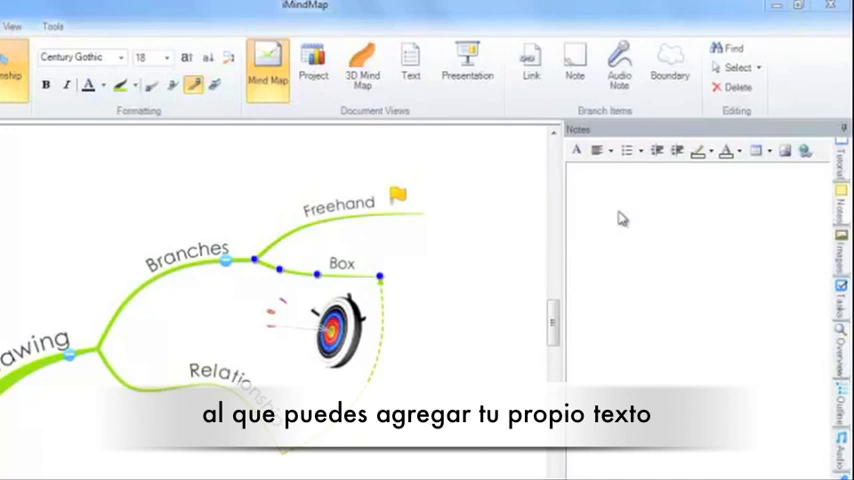
pyautogui.write('Box')
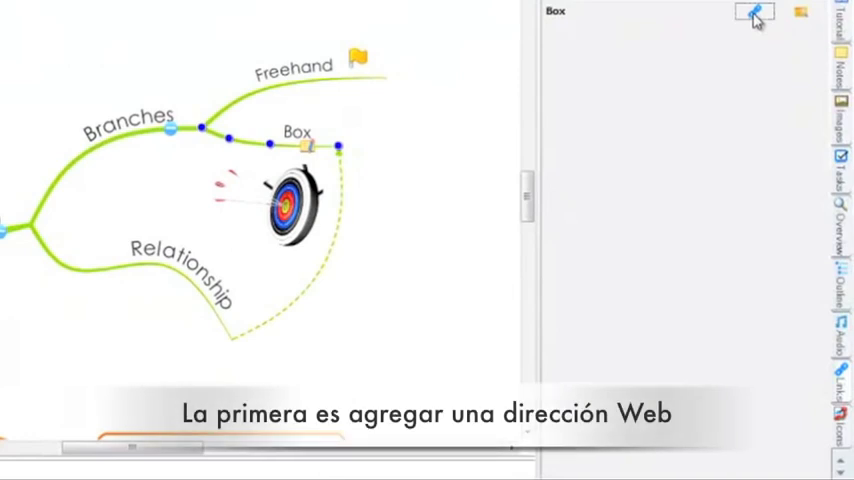
pyautogui.click(752, 12)
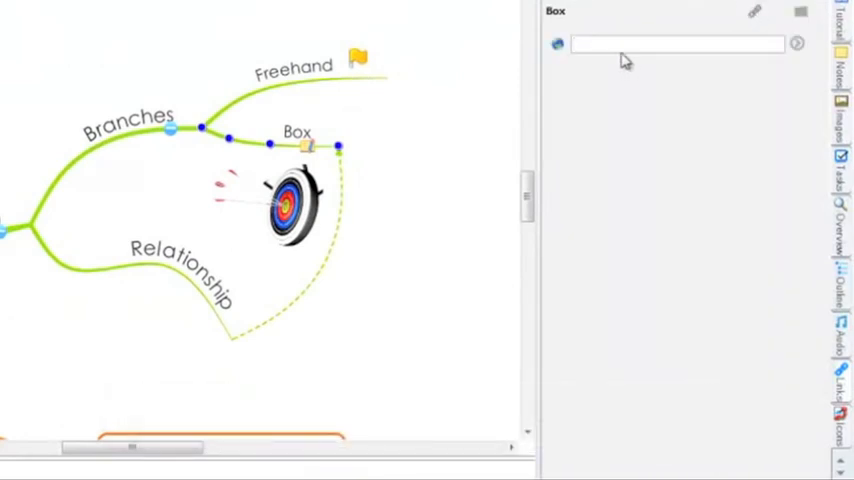
pyautogui.write('www.think')
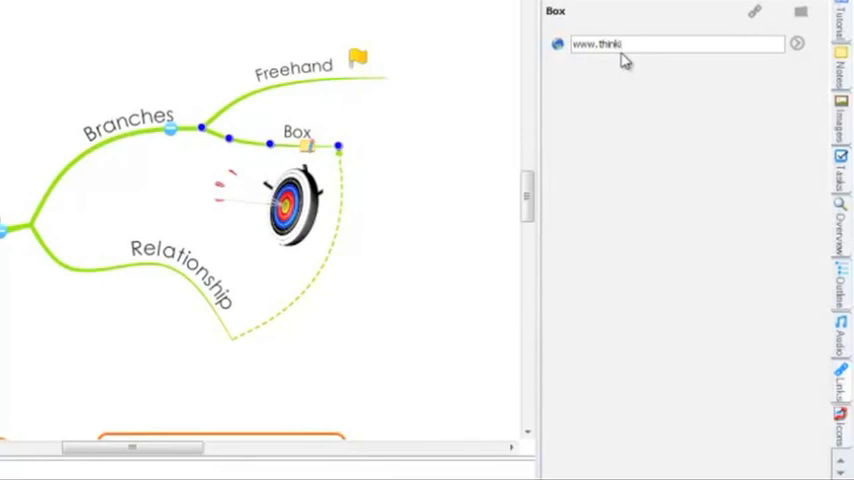
pyautogui.write('buzan.')
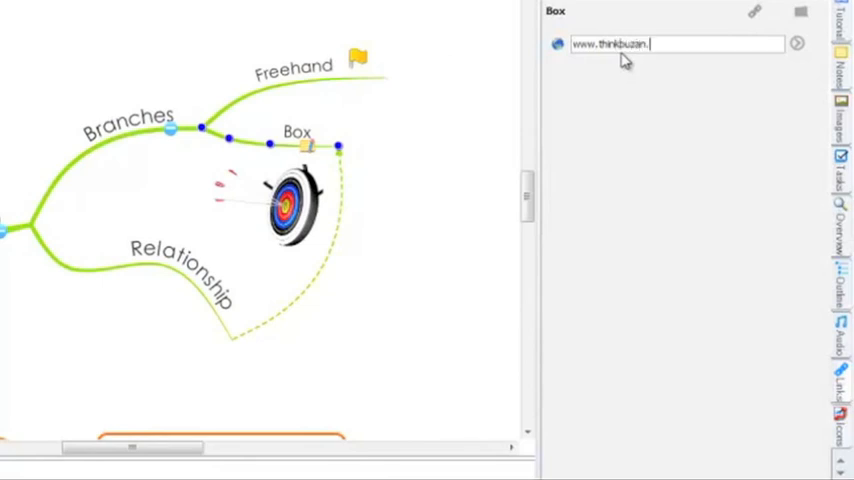
pyautogui.write('com')
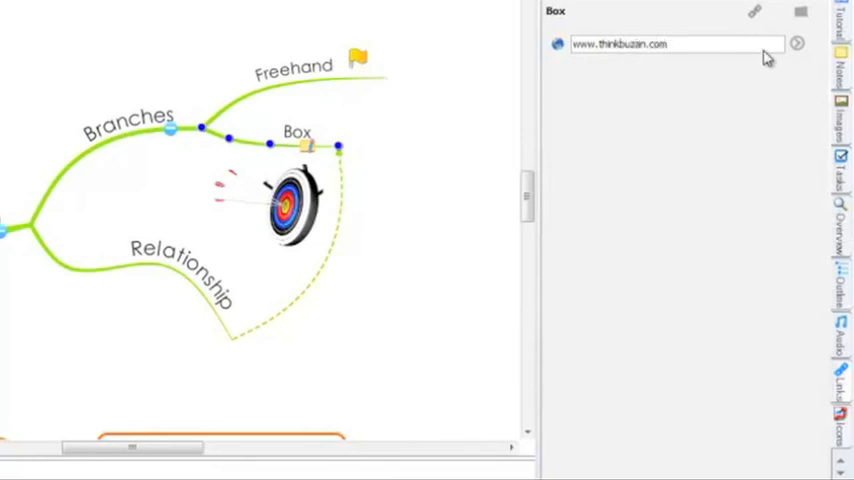
pyautogui.click(796, 44)
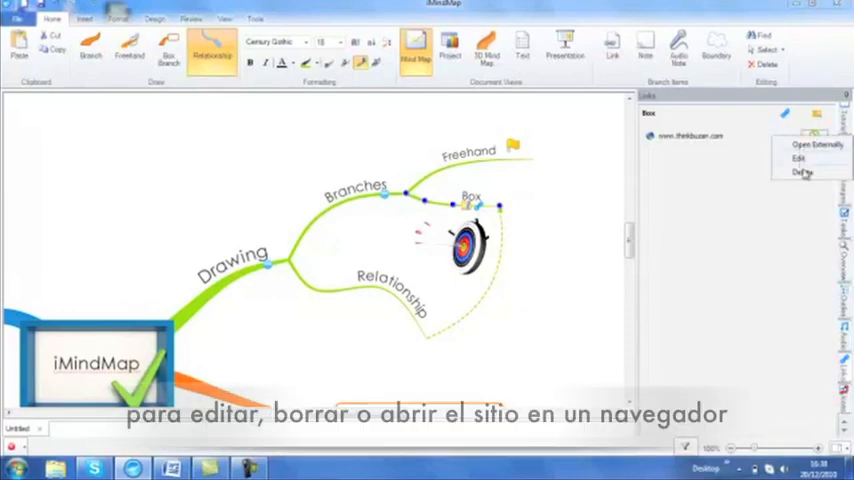
pyautogui.moveTo(658, 168)
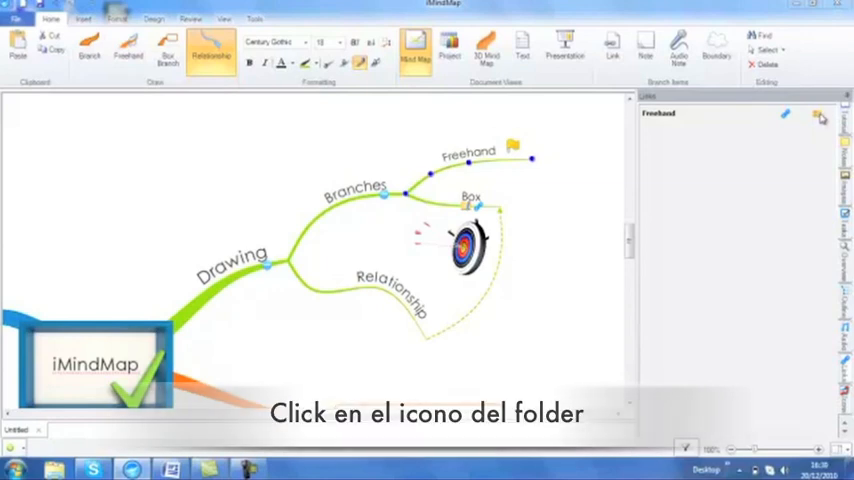
# Browse the computer, choose a file and attach it to the Freehand branch.
pyautogui.click(820, 118)
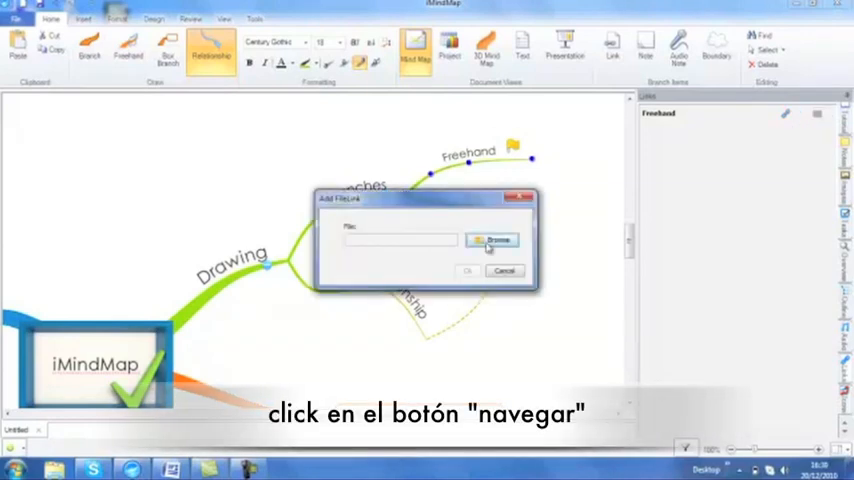
pyautogui.click(492, 240)
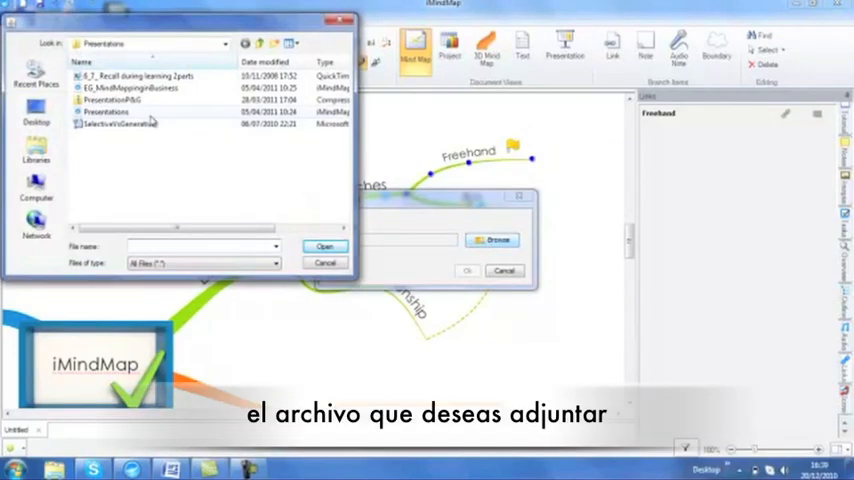
pyautogui.click(324, 246)
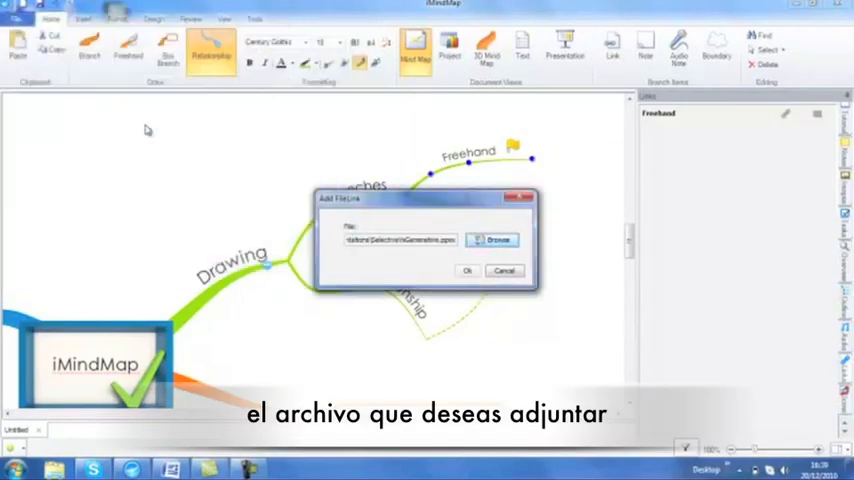
pyautogui.click(466, 270)
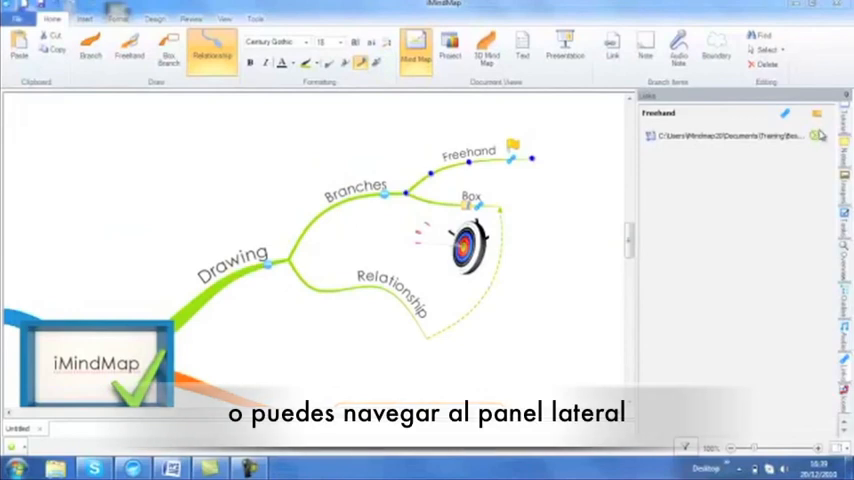
pyautogui.click(818, 136)
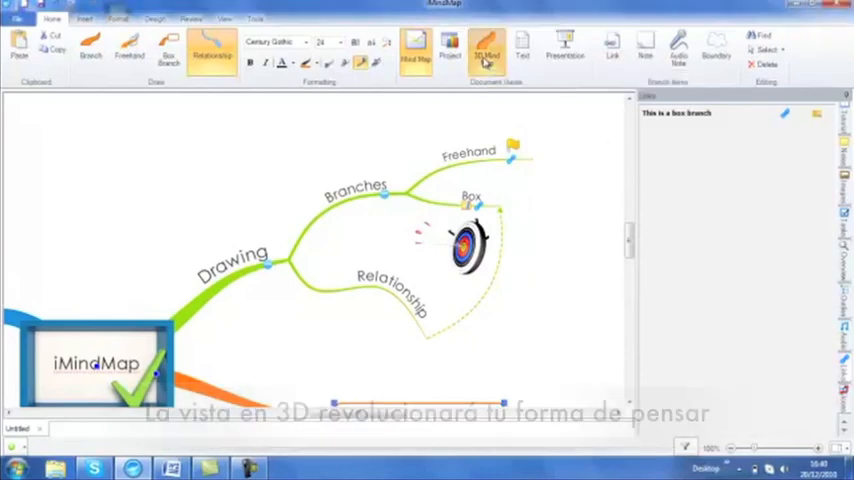
pyautogui.click(486, 50)
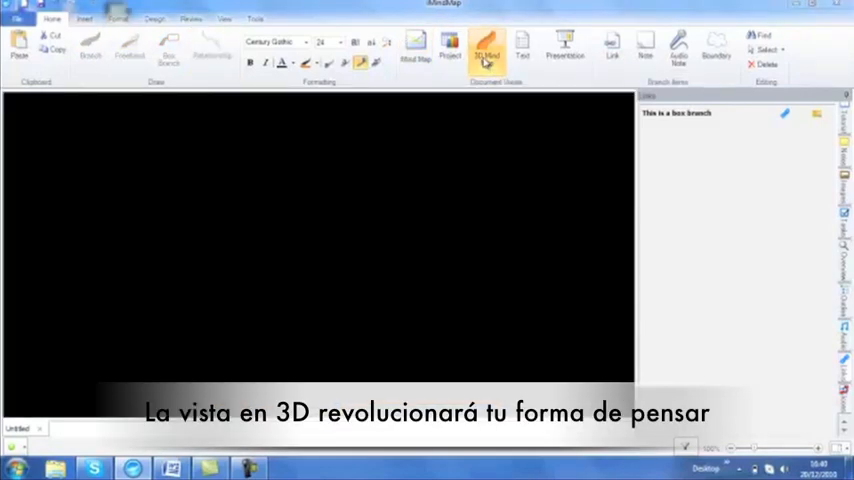
pyautogui.click(488, 48)
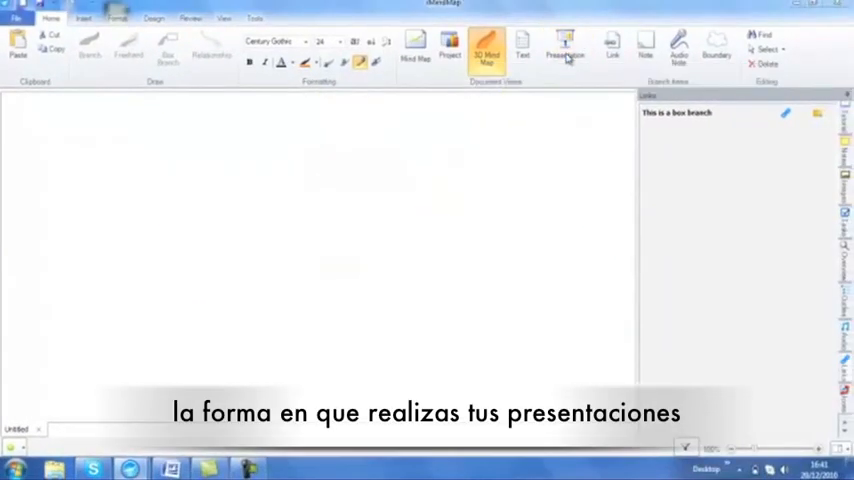
pyautogui.click(564, 48)
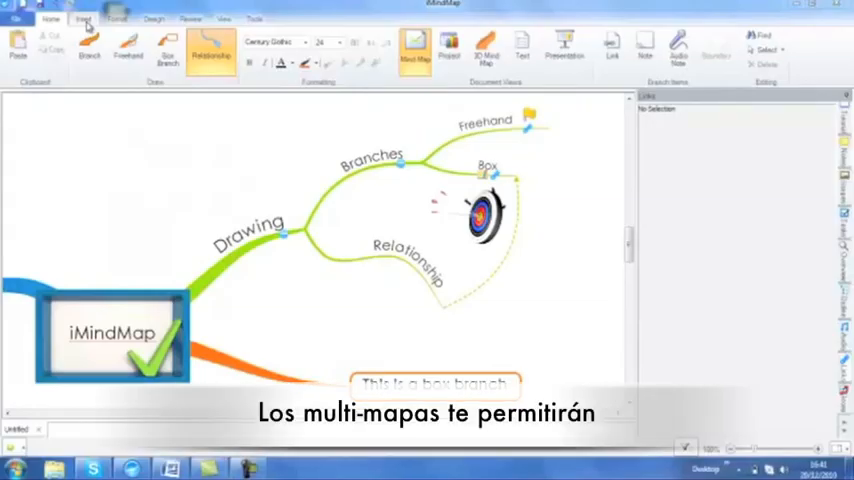
# Insert a second central idea from the Insert options and name it by typing 'Thinking'.
pyautogui.click(84, 20)
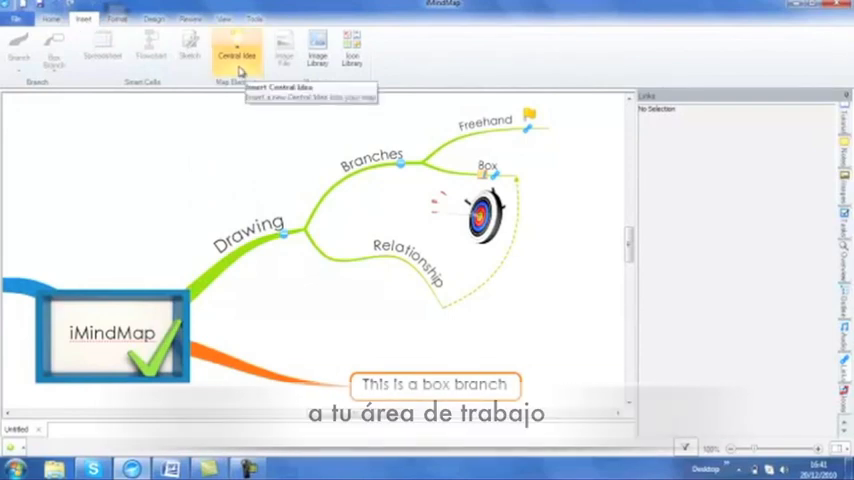
pyautogui.click(236, 50)
pyautogui.write('MultiMaps')
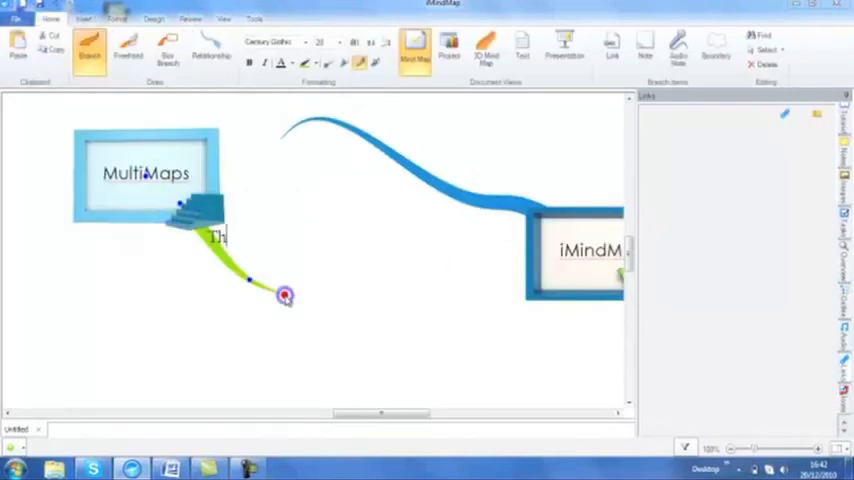
pyautogui.write('Thinking')
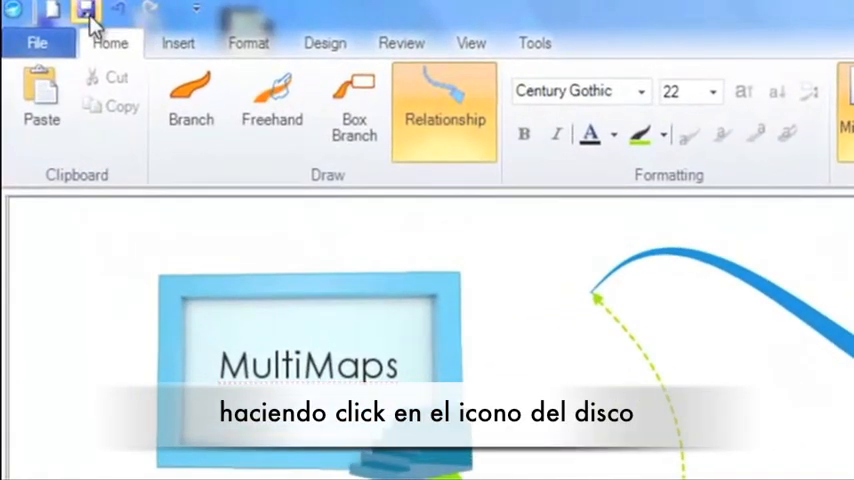
# Show the map's export formats, including PDF, image and interactive presentation.
pyautogui.click(36, 42)
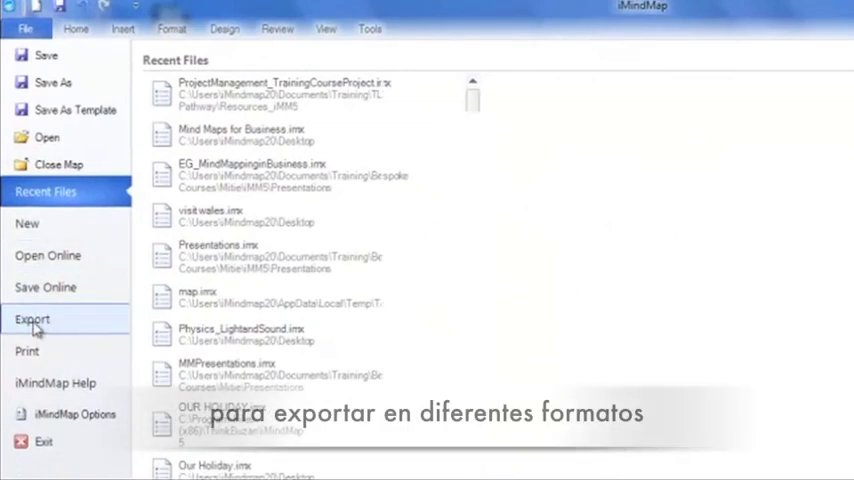
pyautogui.click(32, 318)
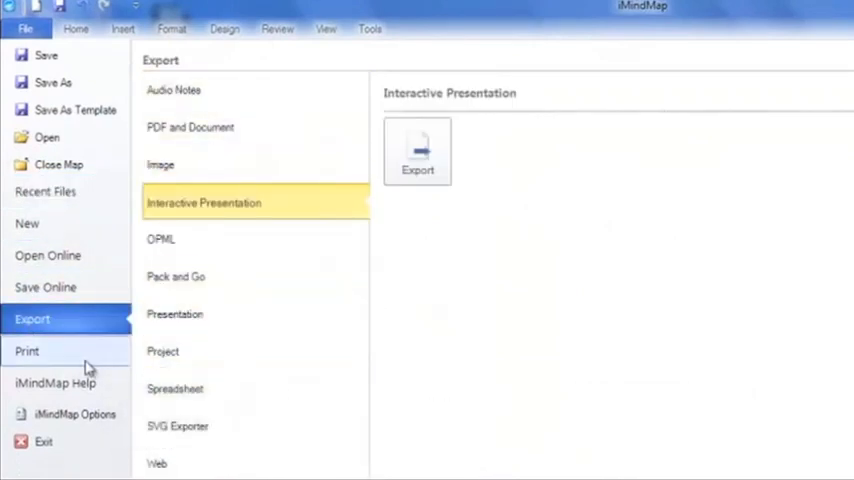